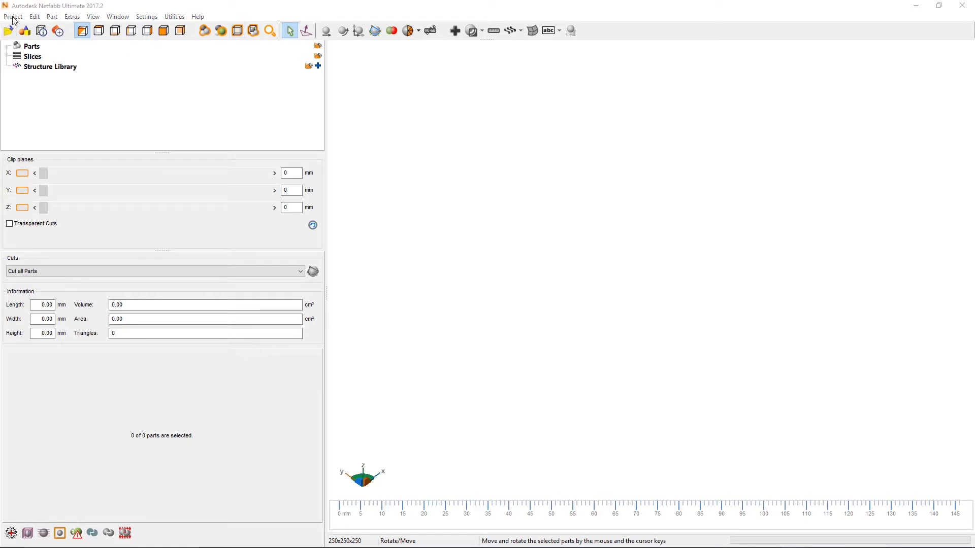
Start a CAD file import from the Project menu and browse the Nurture_Data folder's CAD files.
{"action": "left_click", "coordinate": [12, 17]}
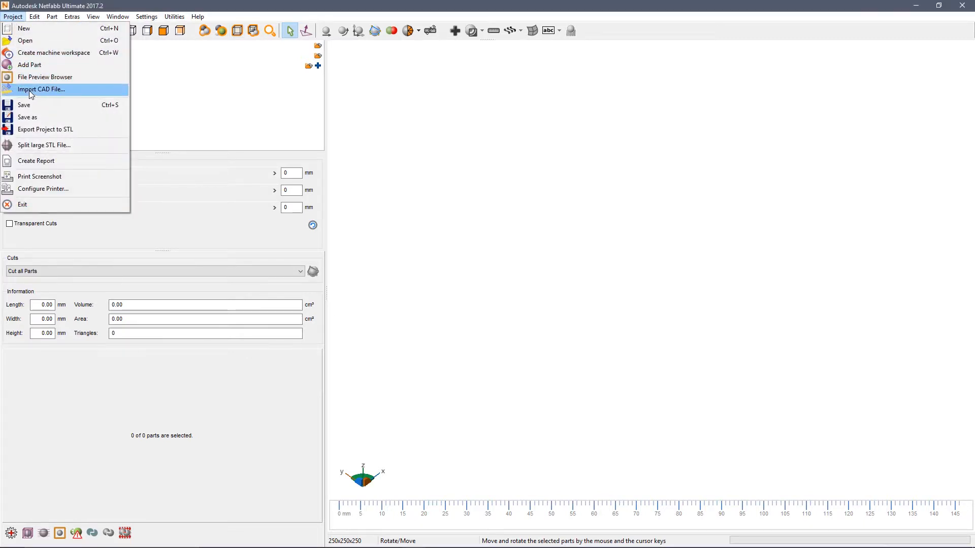
{"action": "left_click", "coordinate": [41, 89]}
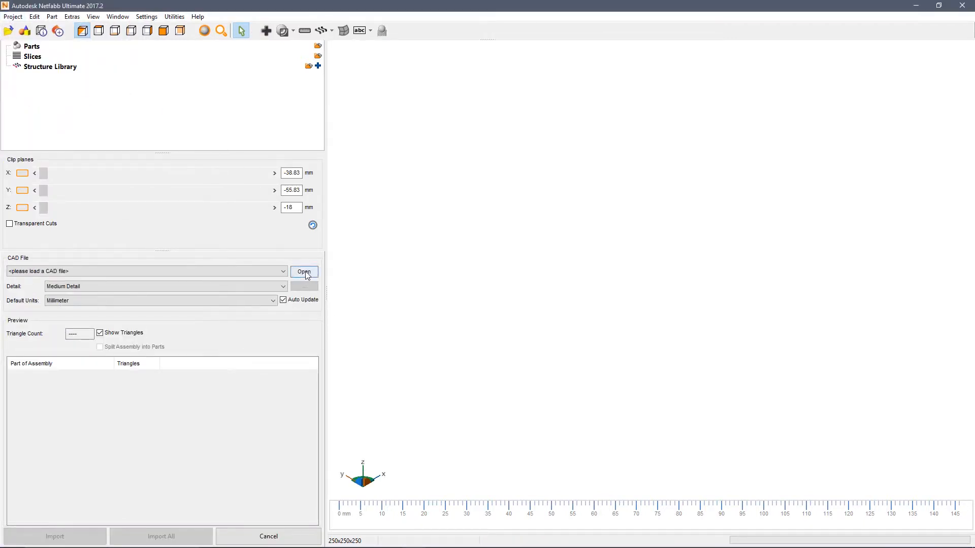
{"action": "left_click", "coordinate": [303, 272]}
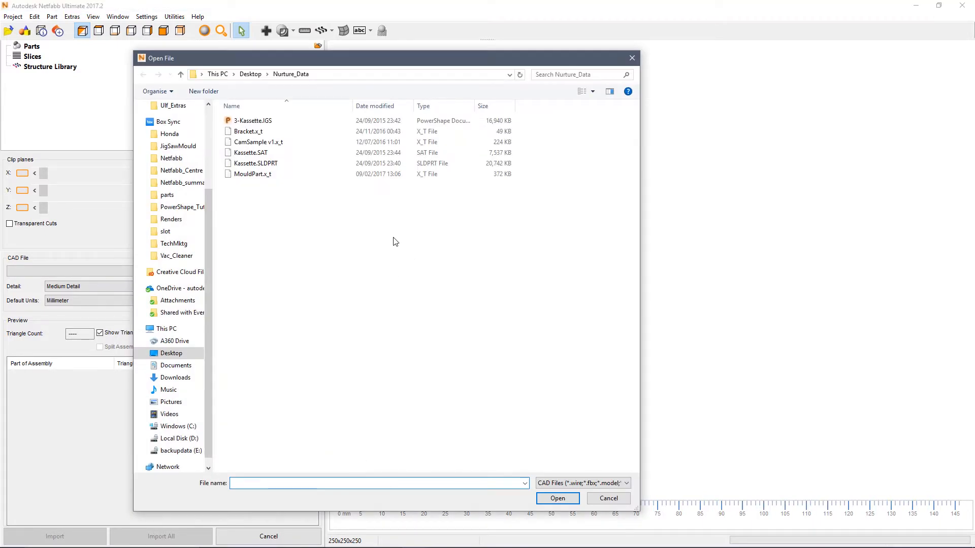
{"action": "left_click", "coordinate": [626, 484]}
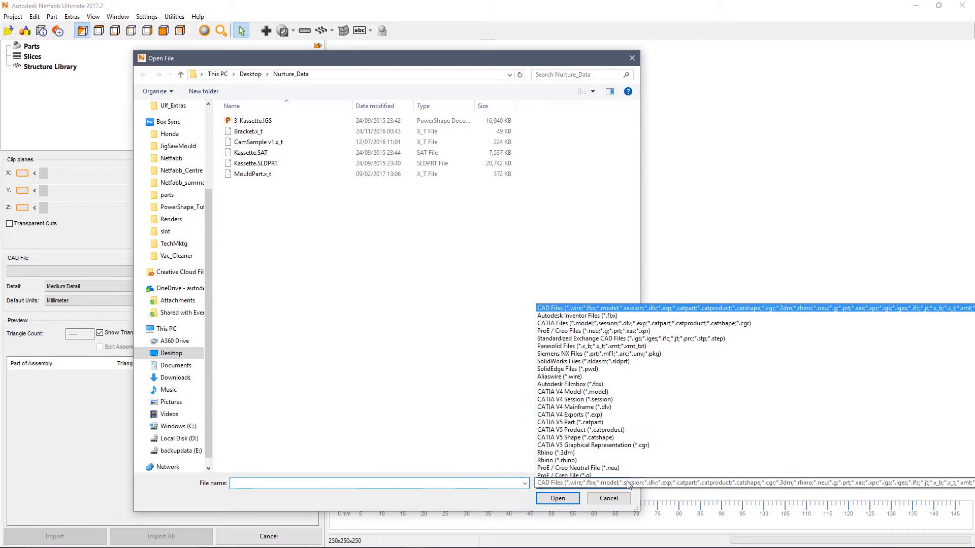
{"action": "scroll", "scroll_direction": "down", "scroll_amount": 3}
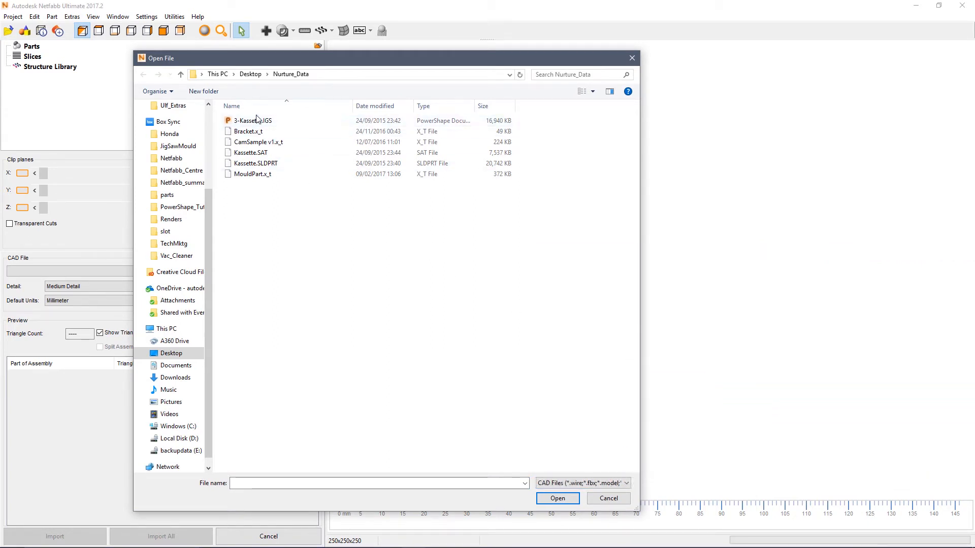
Preview 3-Kassette.IGS and raise mesh detail to High Detail (58651 triangles).
{"action": "left_click", "coordinate": [557, 498]}
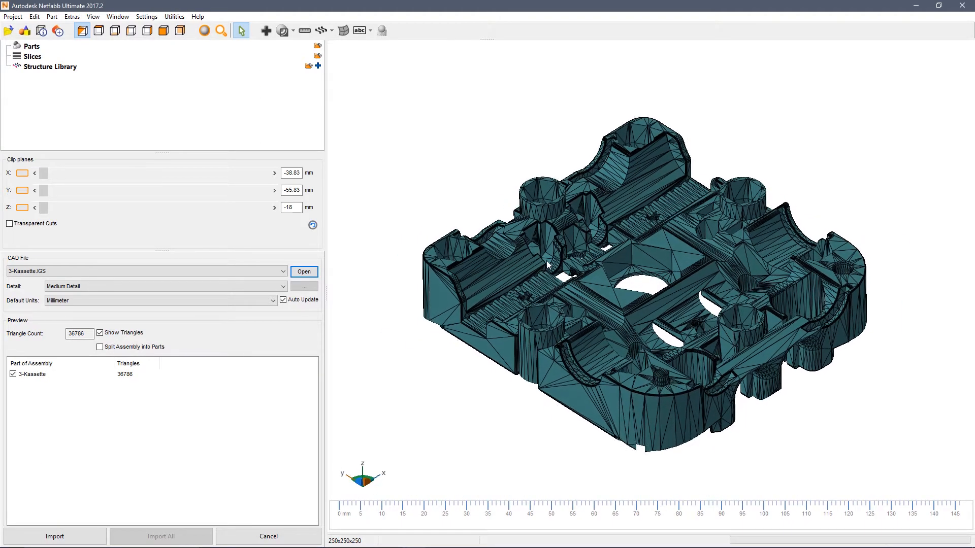
{"action": "left_click", "coordinate": [164, 287]}
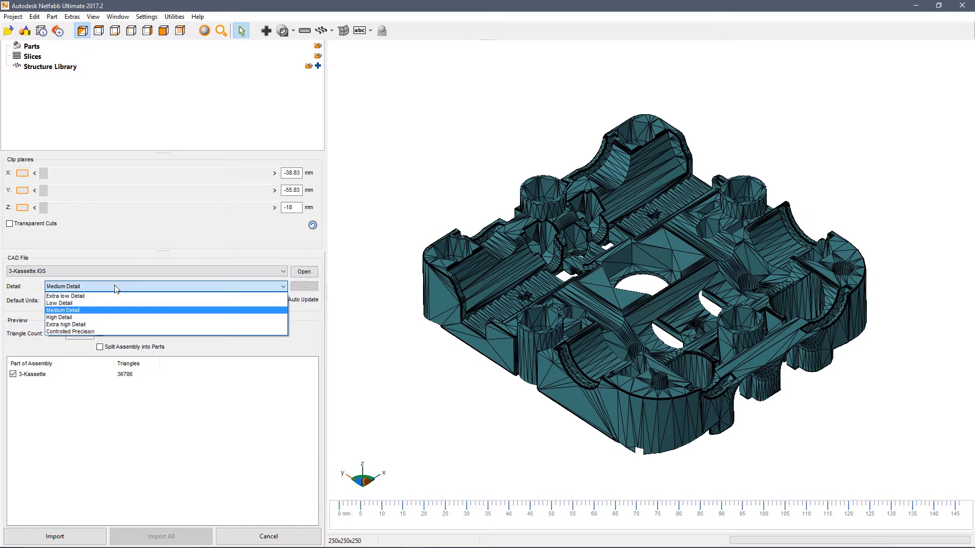
{"action": "mouse_move", "coordinate": [70, 331]}
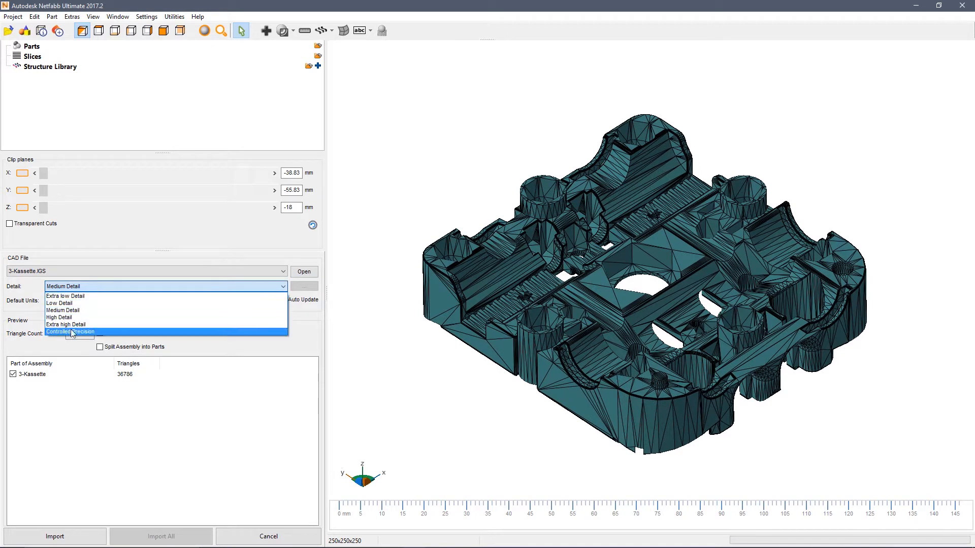
{"action": "mouse_move", "coordinate": [59, 317]}
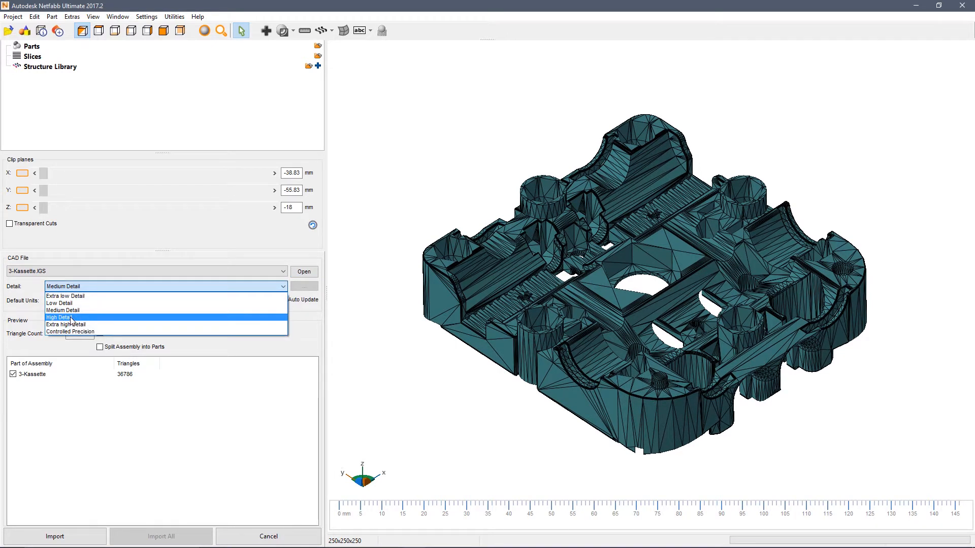
{"action": "left_click", "coordinate": [58, 317]}
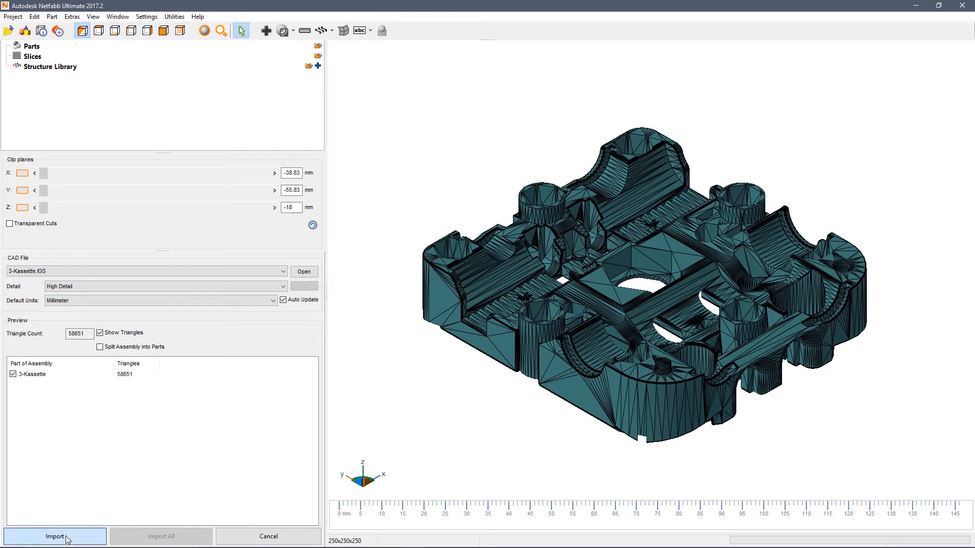
Import the previewed 3-Kassette part, run the Extended Repair script and apply the repair.
{"action": "left_click", "coordinate": [55, 536]}
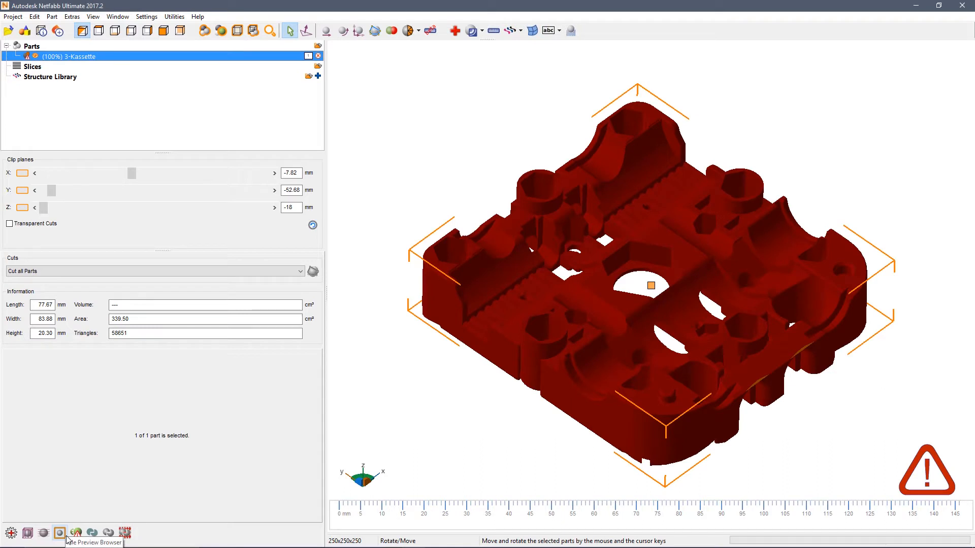
{"action": "mouse_move", "coordinate": [293, 352]}
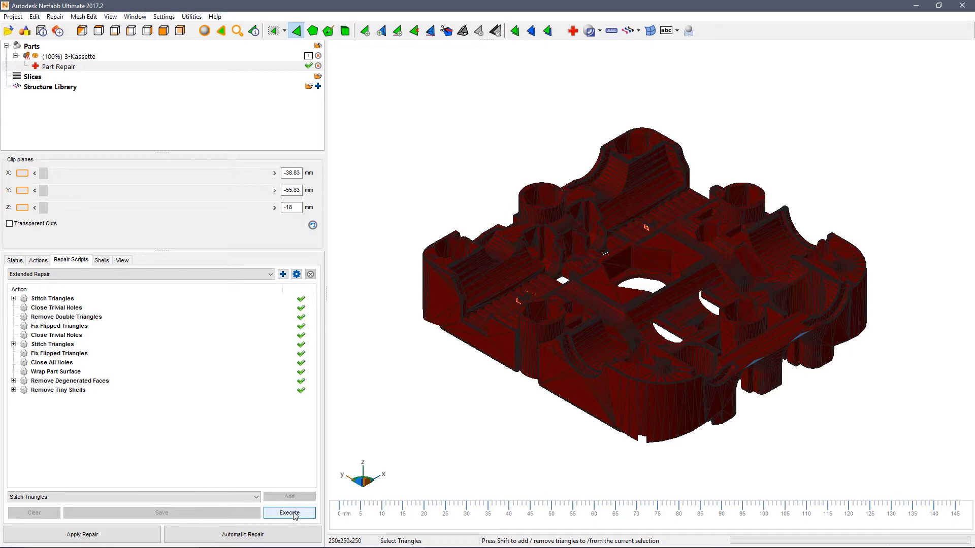
{"action": "left_click", "coordinate": [290, 512]}
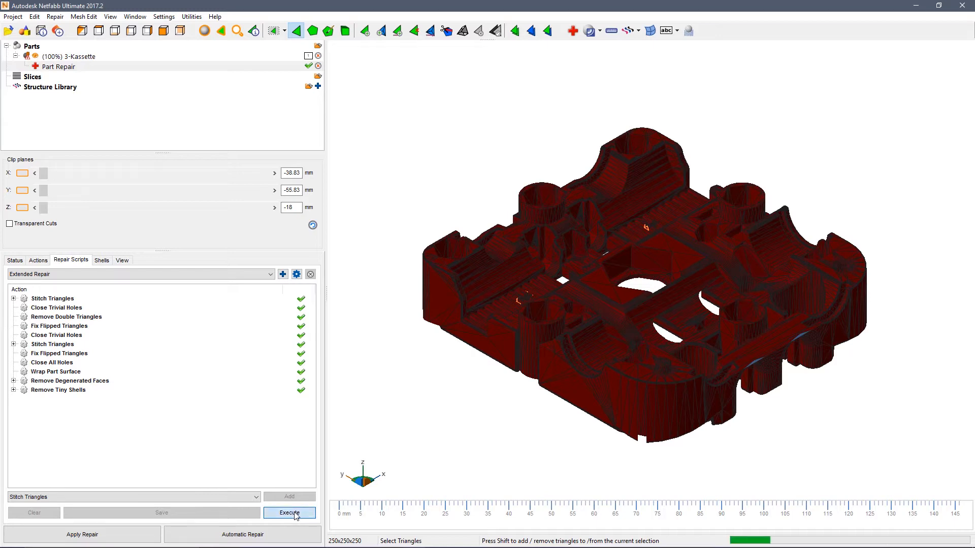
{"action": "left_click", "coordinate": [289, 513]}
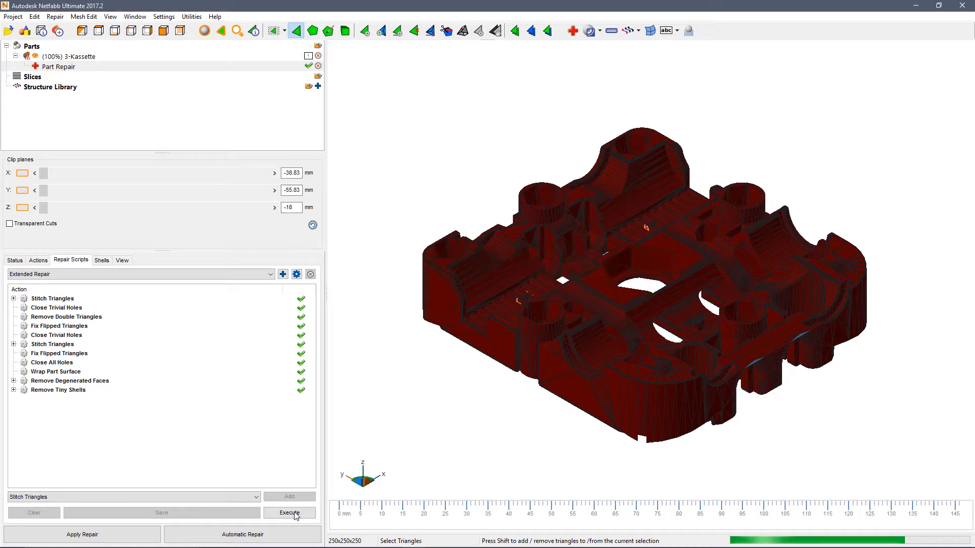
{"action": "left_click", "coordinate": [290, 512]}
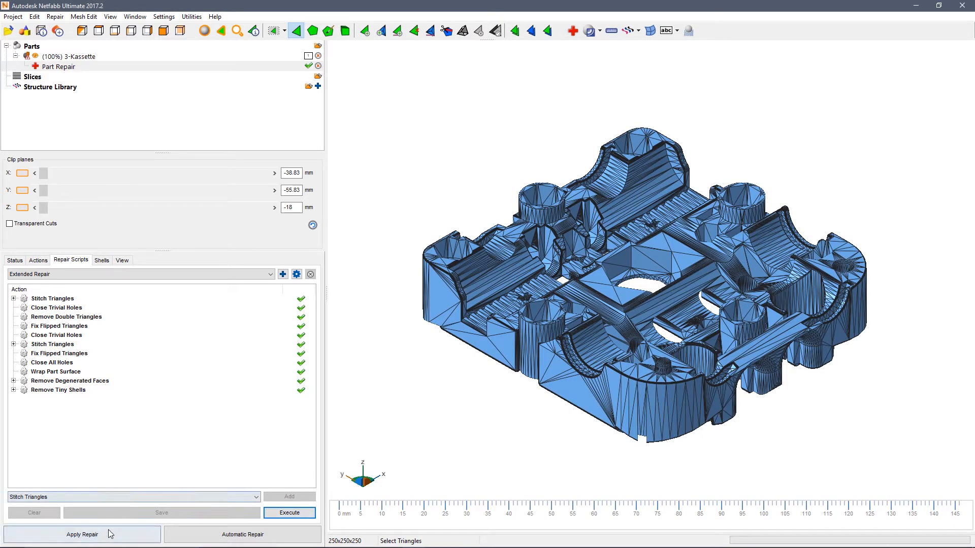
{"action": "left_click", "coordinate": [81, 535]}
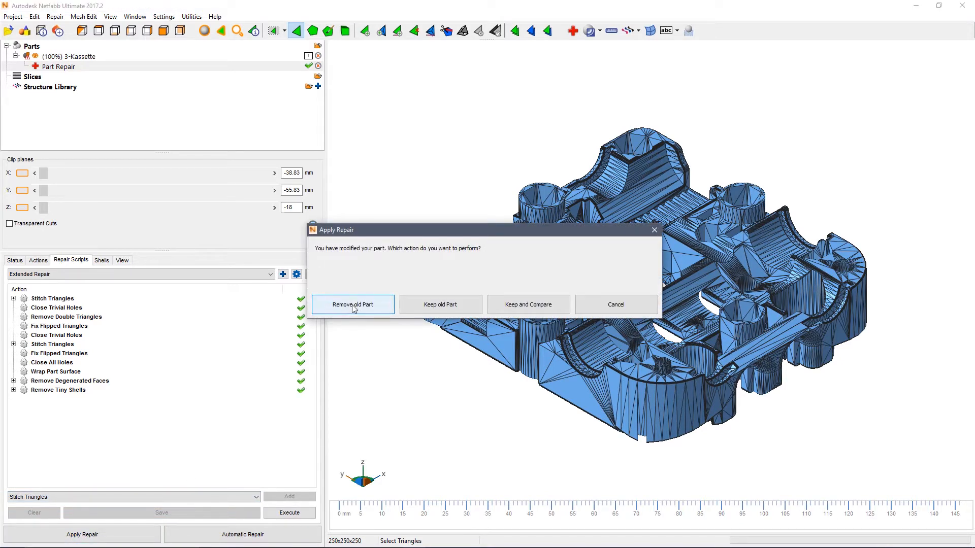
Remove the old part so '3-Kassette (repaired)' replaces it, then list the part analyses.
{"action": "left_click", "coordinate": [352, 304]}
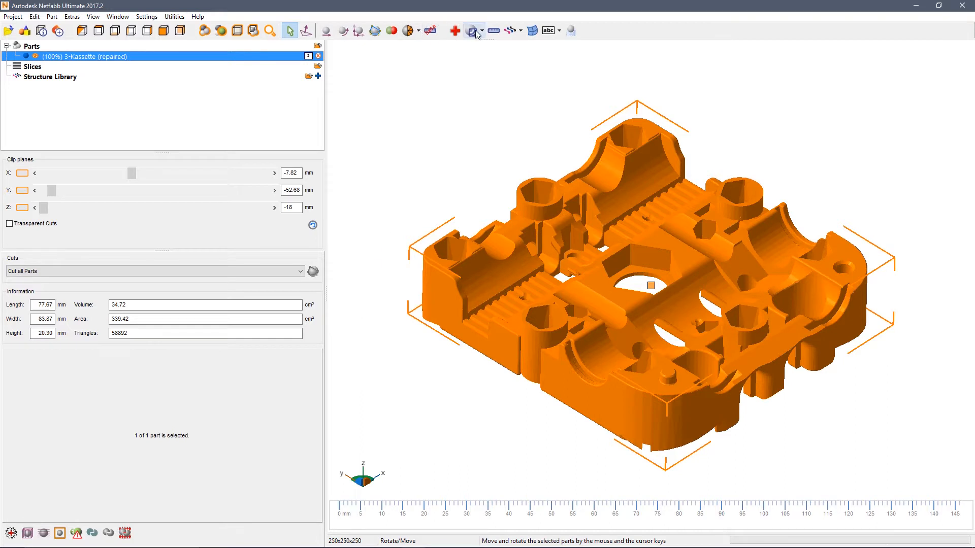
{"action": "mouse_move", "coordinate": [475, 32]}
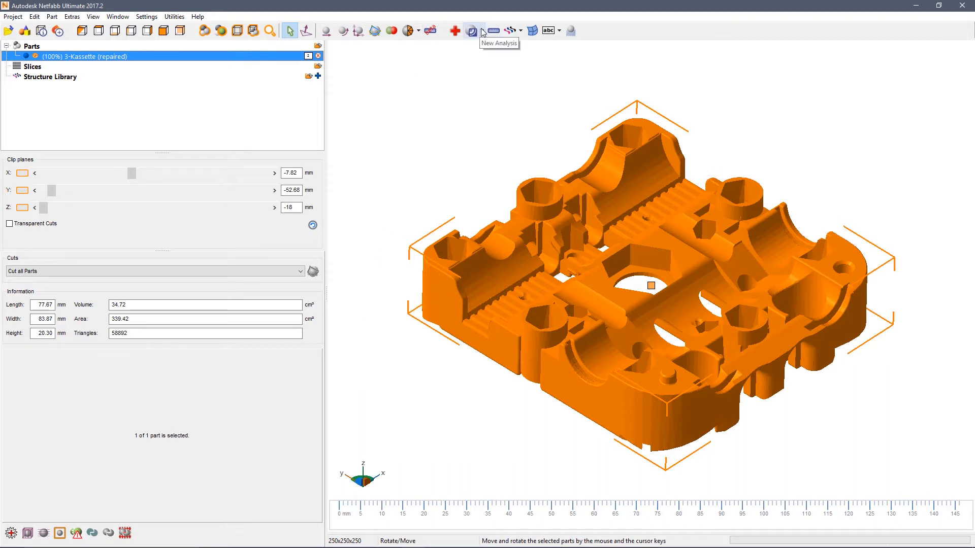
{"action": "left_click", "coordinate": [480, 30]}
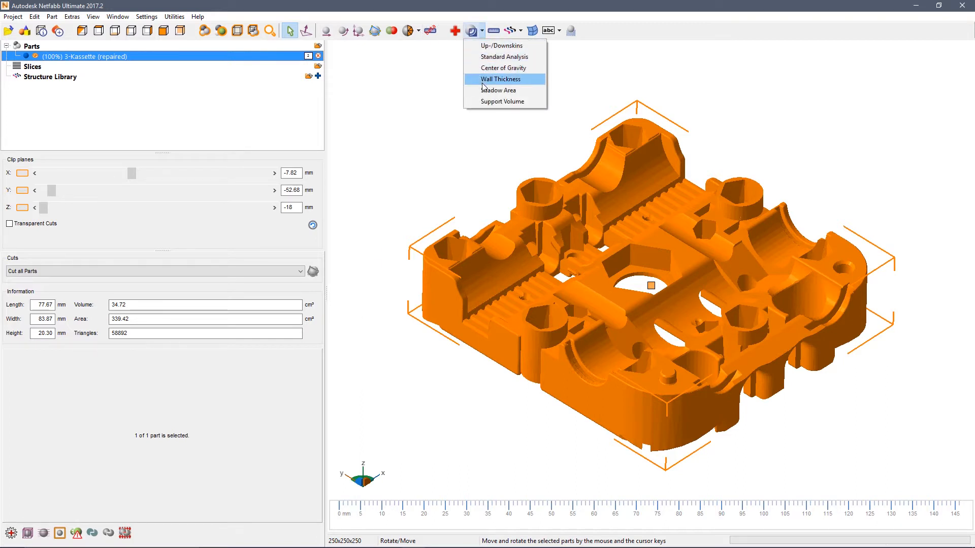
{"action": "mouse_move", "coordinate": [501, 45]}
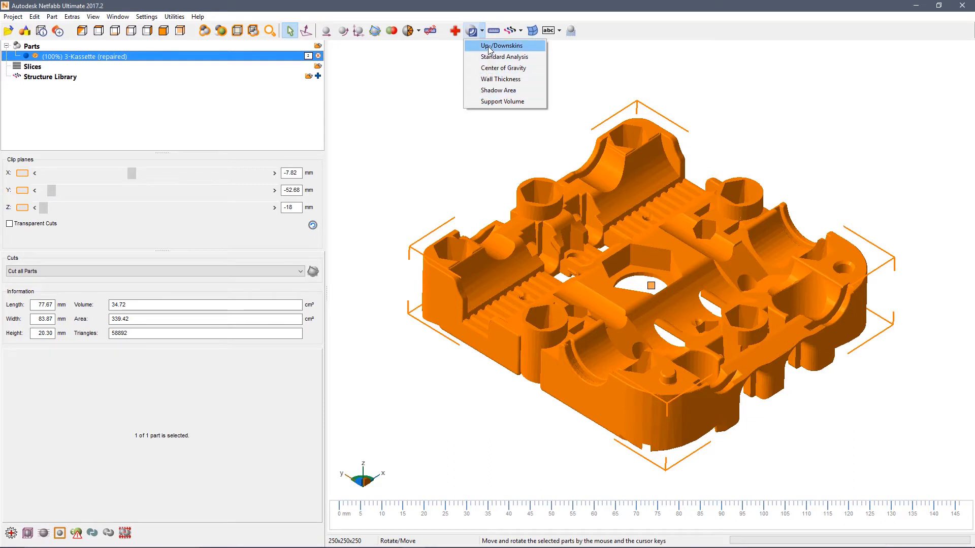
{"action": "mouse_move", "coordinate": [505, 57]}
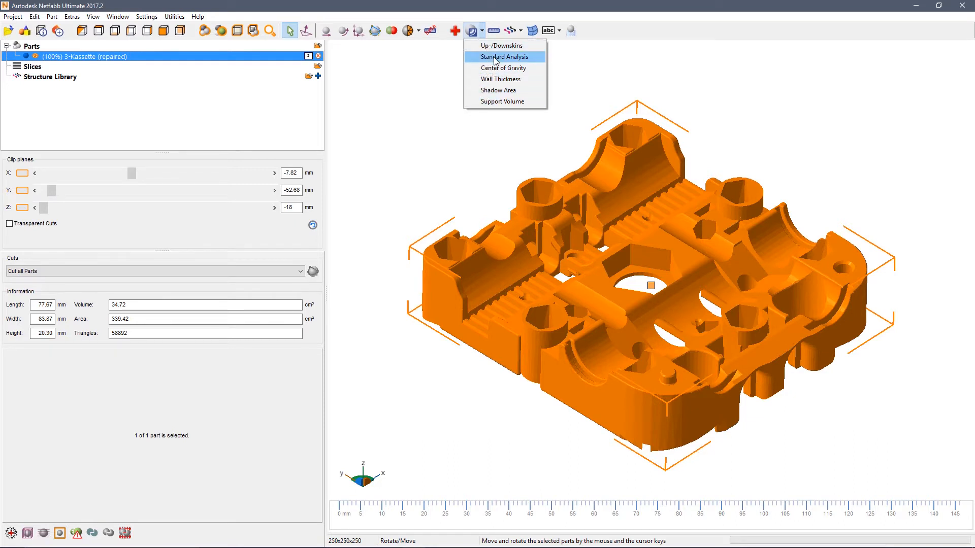
Run a Standard Analysis on the repaired part.
{"action": "left_click", "coordinate": [505, 57]}
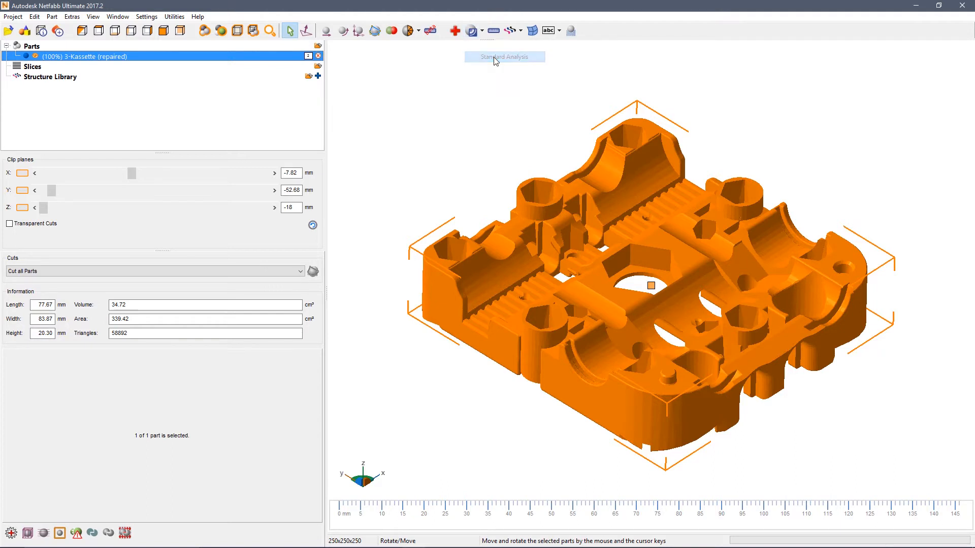
{"action": "left_click", "coordinate": [504, 56]}
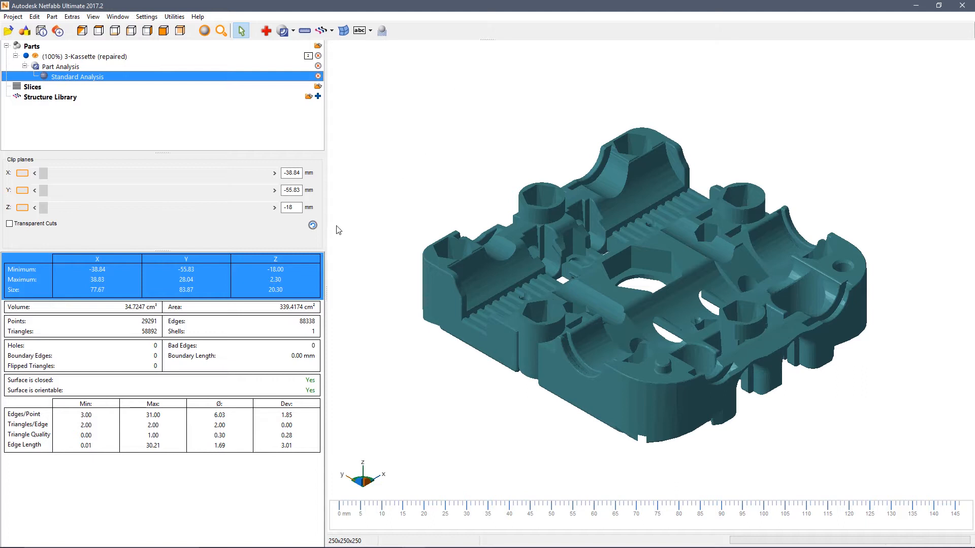
{"action": "mouse_move", "coordinate": [93, 345]}
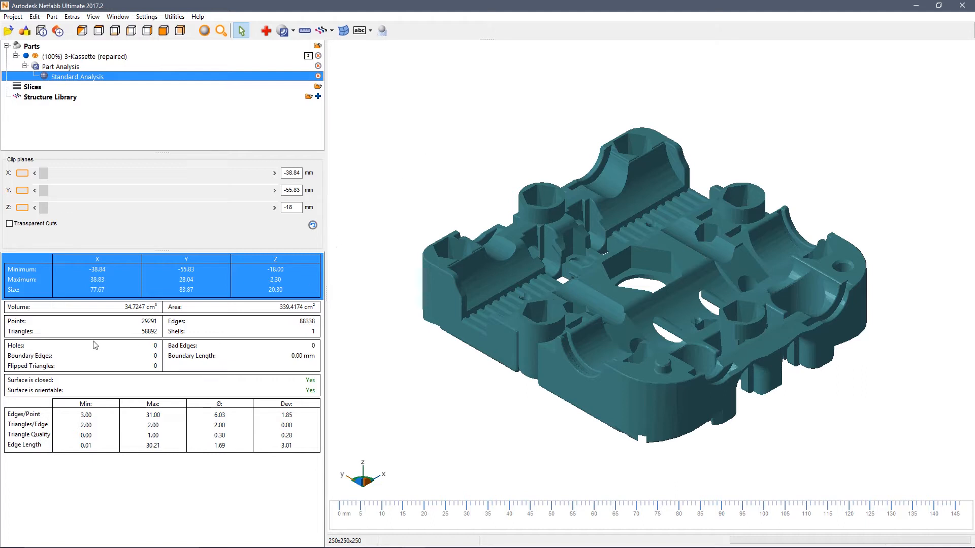
{"action": "mouse_move", "coordinate": [185, 317]}
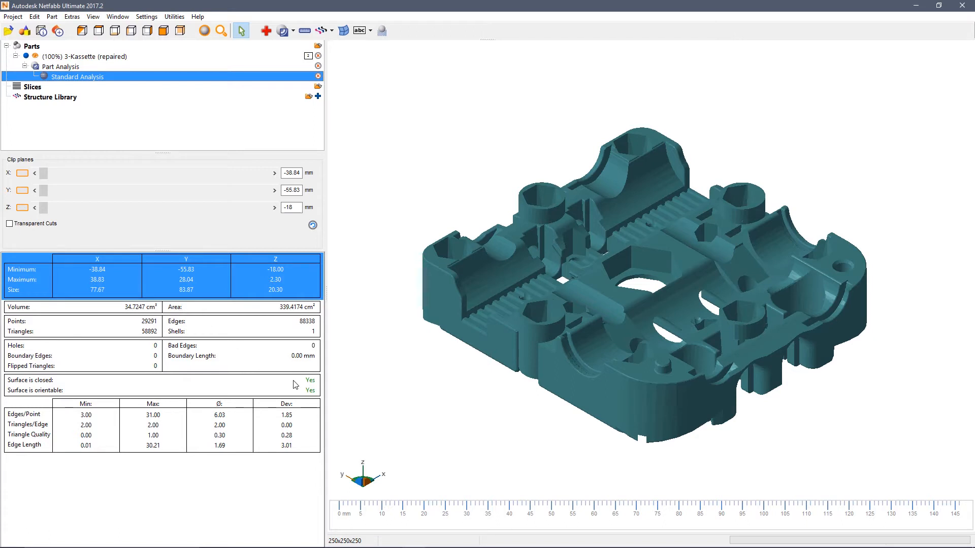
{"action": "mouse_move", "coordinate": [310, 398]}
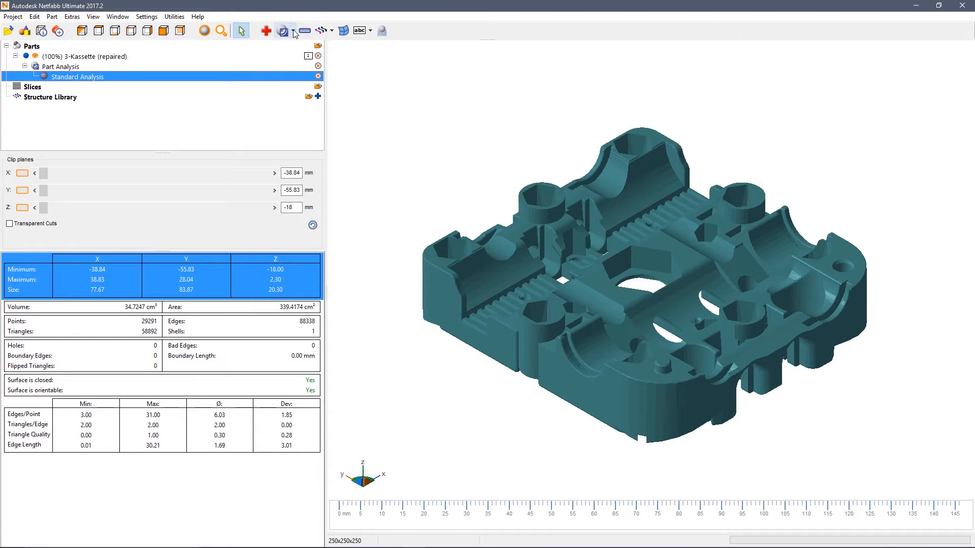
Add an Up-/Downskins analysis with downskins enabled at 45° and analyse the skins.
{"action": "left_click", "coordinate": [283, 29]}
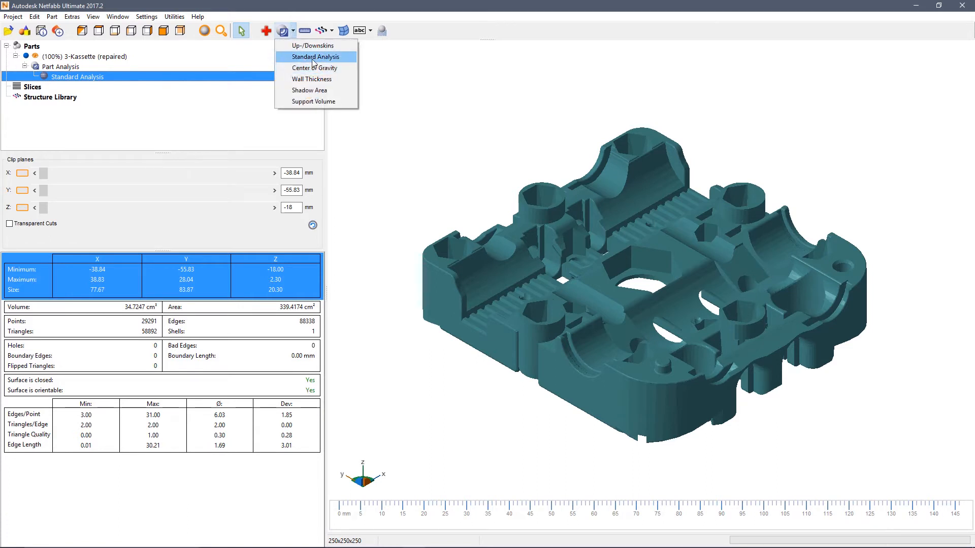
{"action": "left_click", "coordinate": [312, 45]}
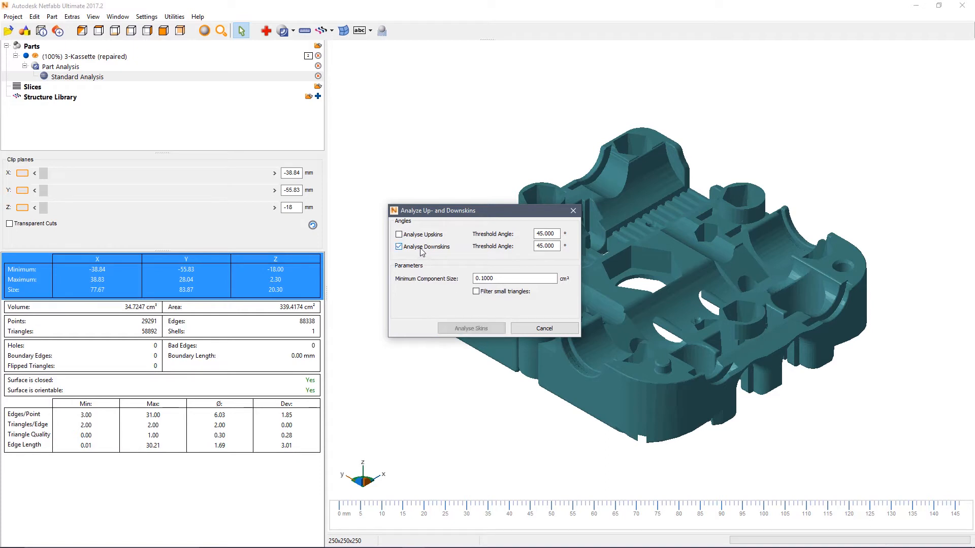
{"action": "left_click", "coordinate": [398, 234]}
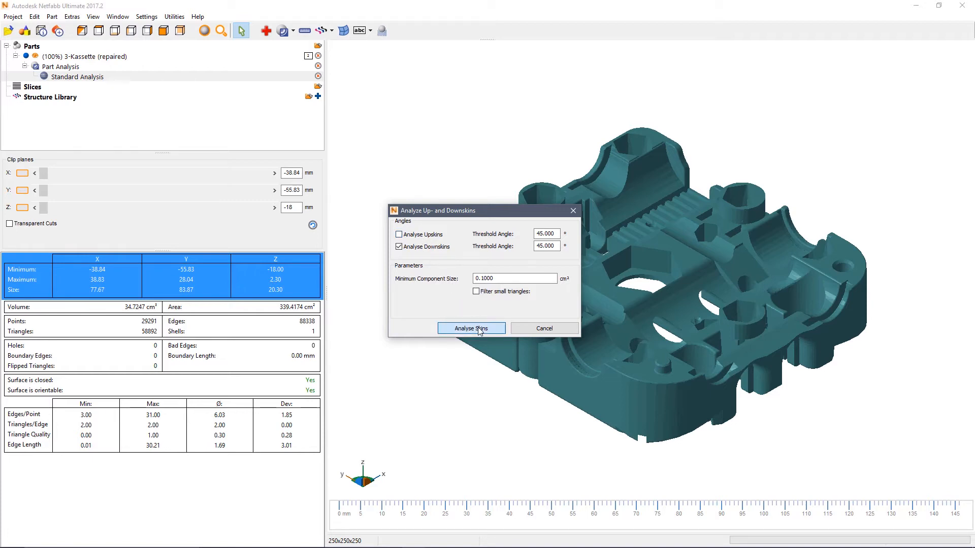
{"action": "left_click", "coordinate": [470, 328]}
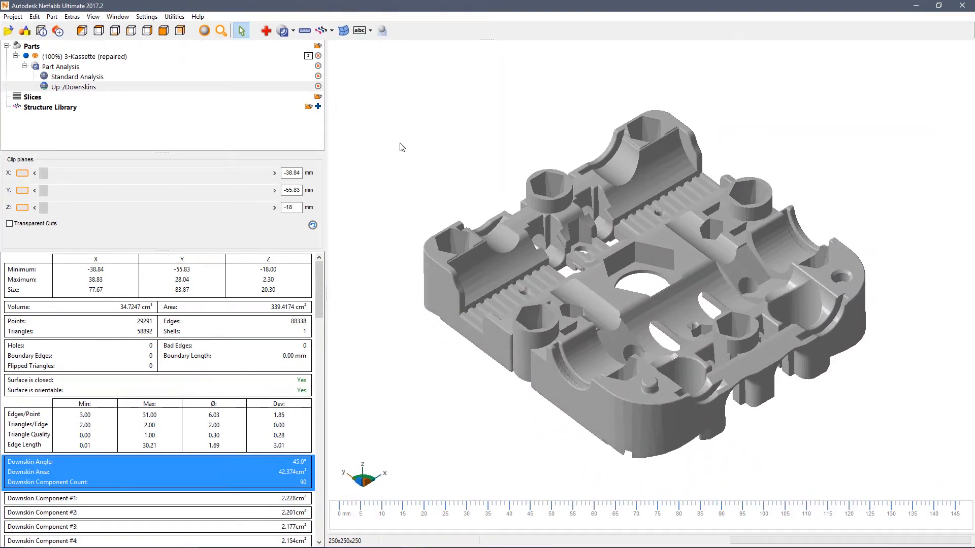
Add a Center of Gravity analysis marking the centre at X 38.87, Y 41.66, Z 7.81.
{"action": "left_click", "coordinate": [282, 29]}
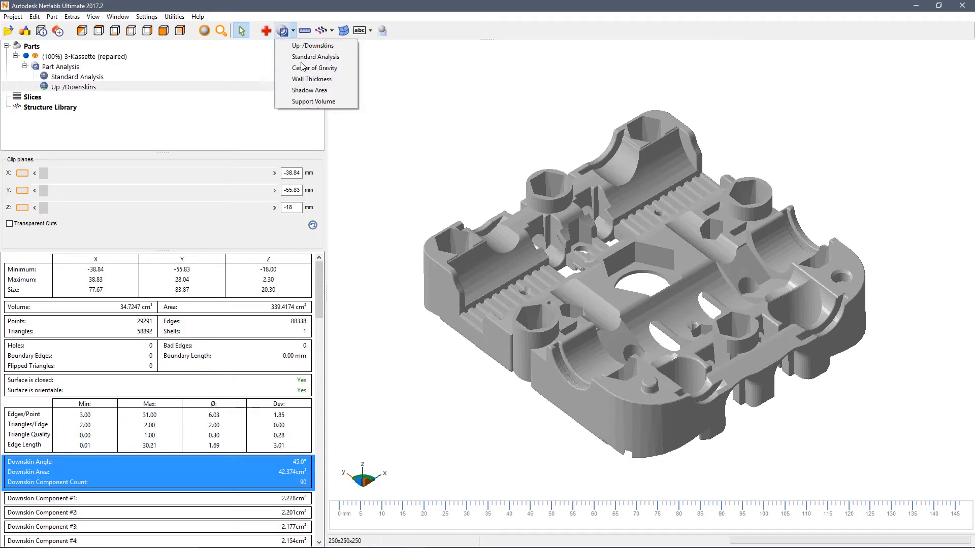
{"action": "left_click", "coordinate": [313, 69]}
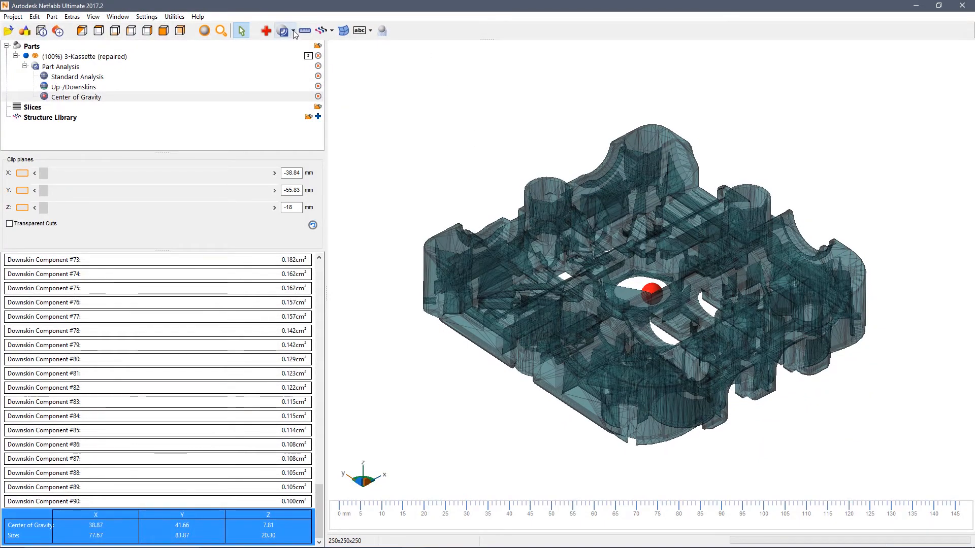
{"action": "left_click", "coordinate": [284, 30]}
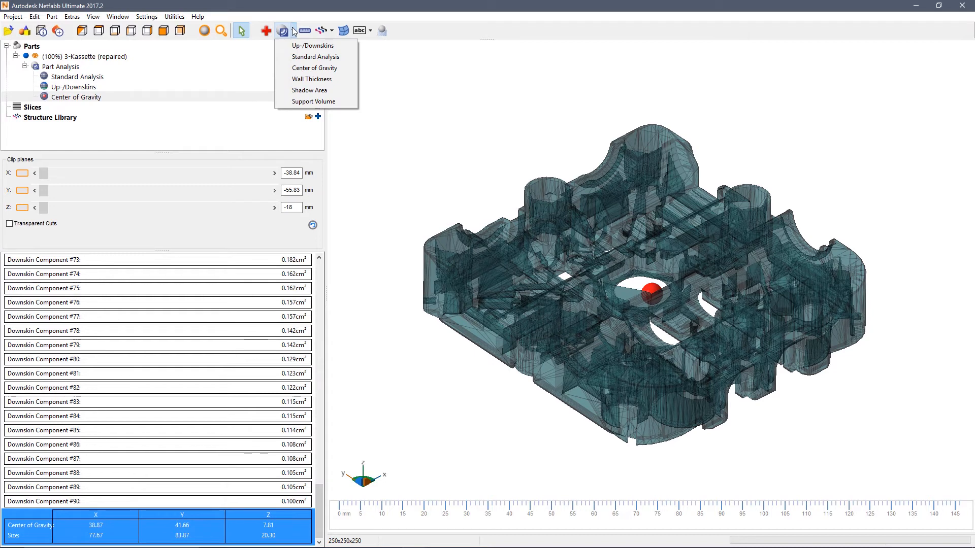
{"action": "mouse_move", "coordinate": [312, 79]}
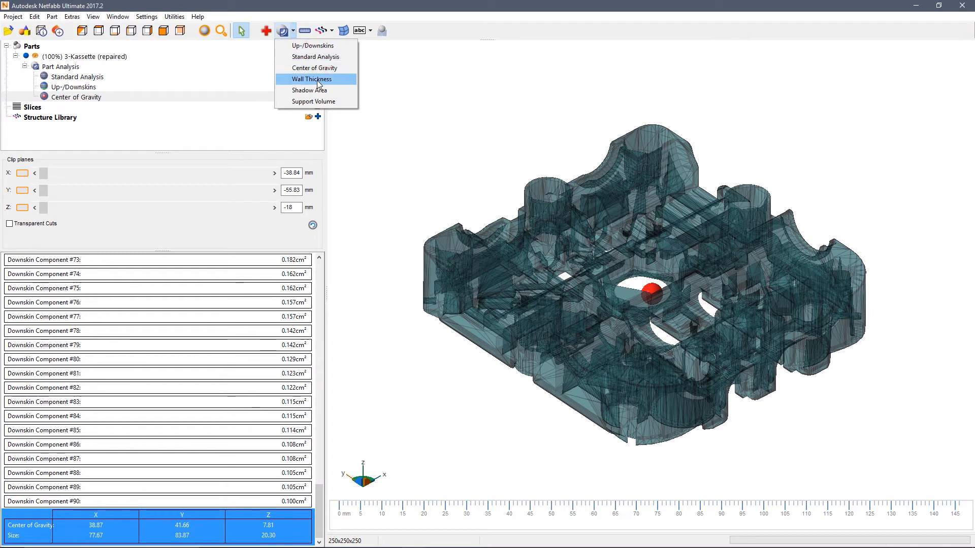
Run a Wall Thickness analysis at 0.92 mm threshold and 5% surface threshold.
{"action": "left_click", "coordinate": [315, 80]}
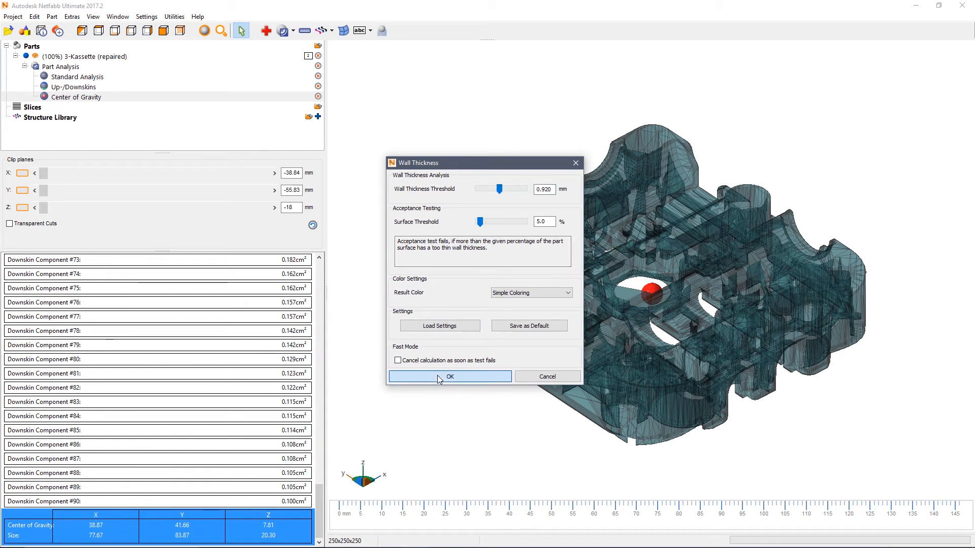
{"action": "left_click", "coordinate": [449, 376]}
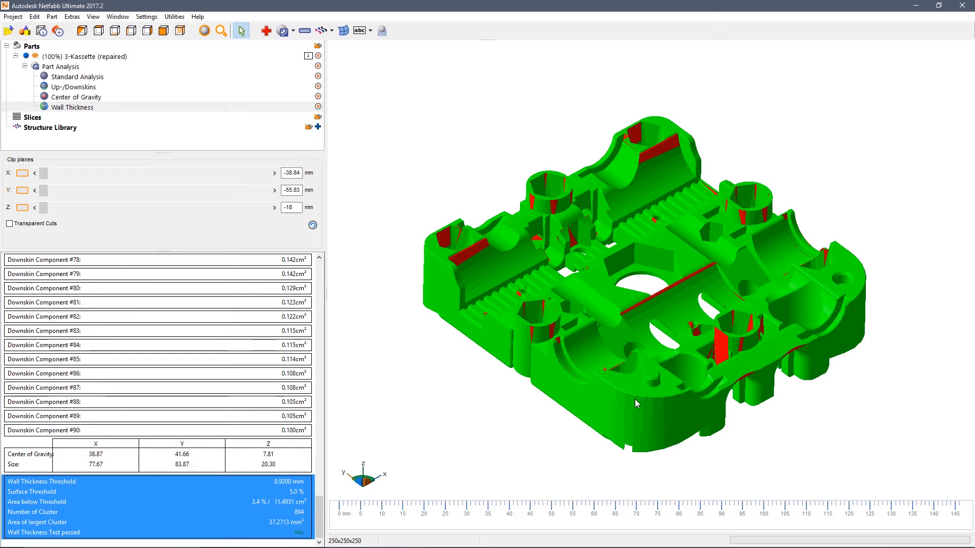
{"action": "mouse_move", "coordinate": [353, 95]}
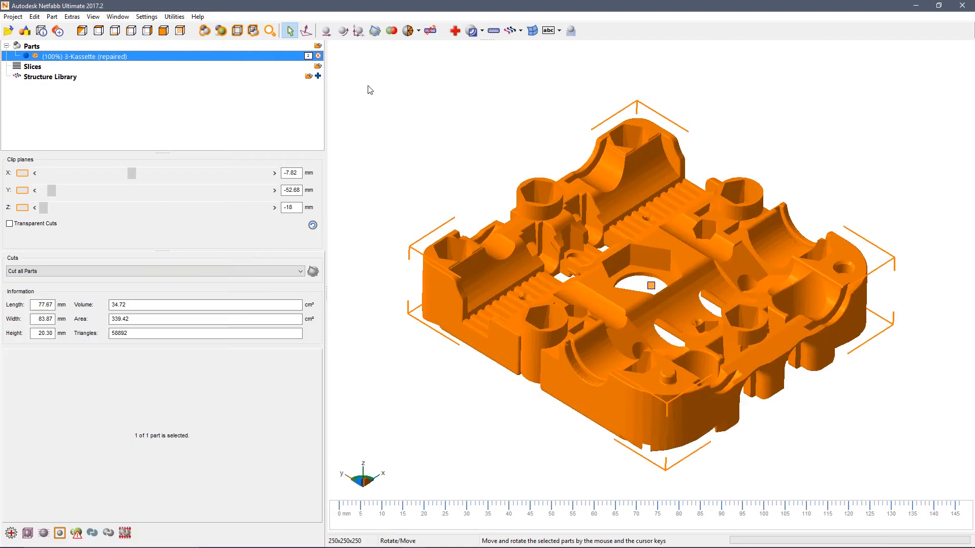
Measure 17.45 mm and 21.71 mm distances on the left end wall and move the 17.45 mm label outward.
{"action": "left_click", "coordinate": [467, 94]}
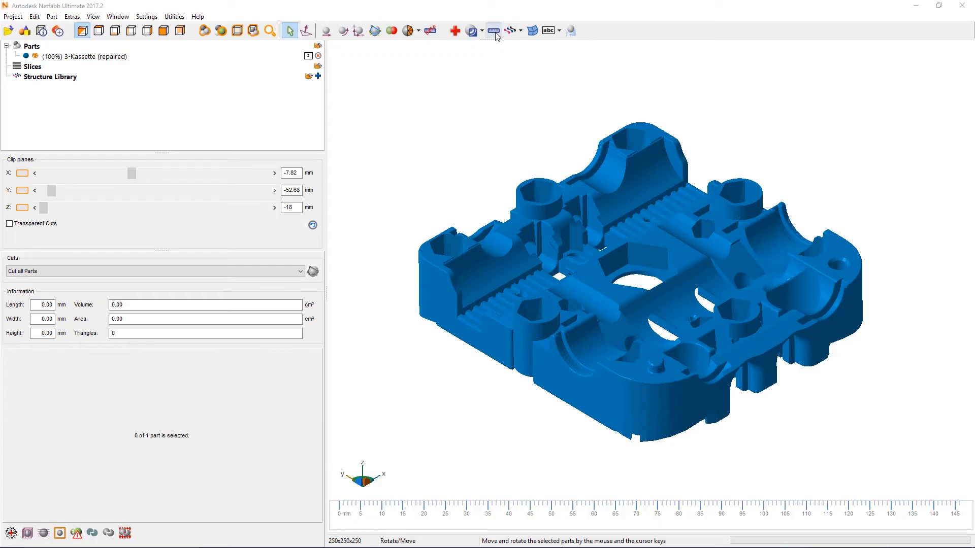
{"action": "left_click", "coordinate": [492, 29]}
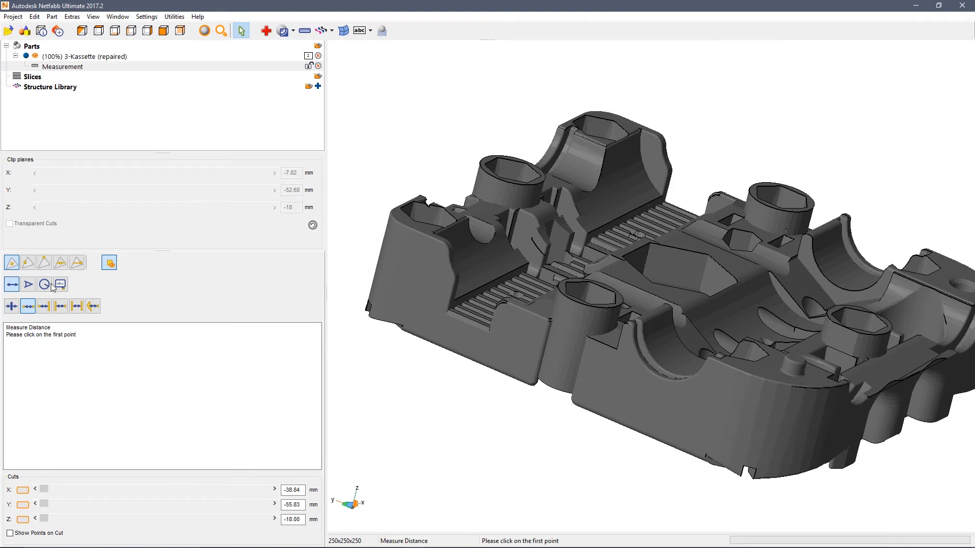
{"action": "left_click", "coordinate": [412, 271]}
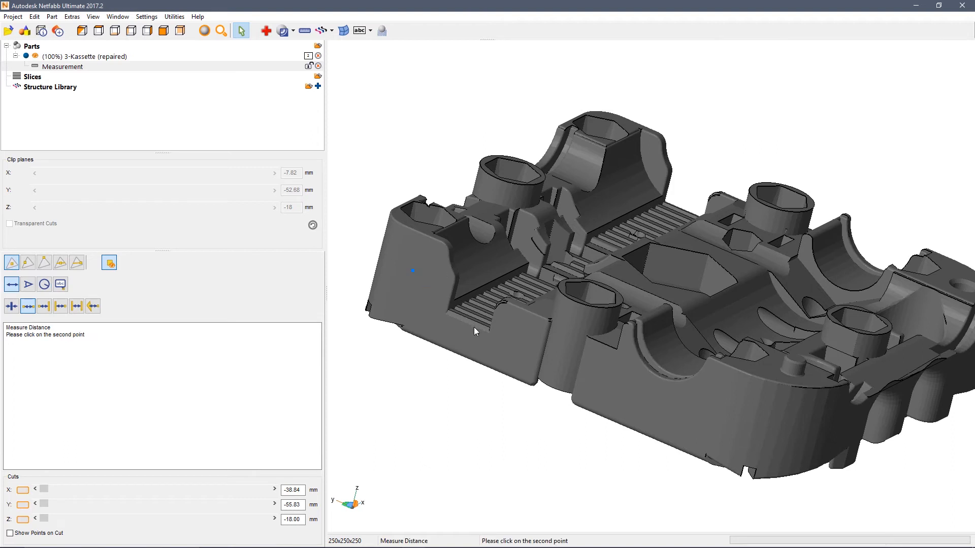
{"action": "left_click", "coordinate": [480, 348]}
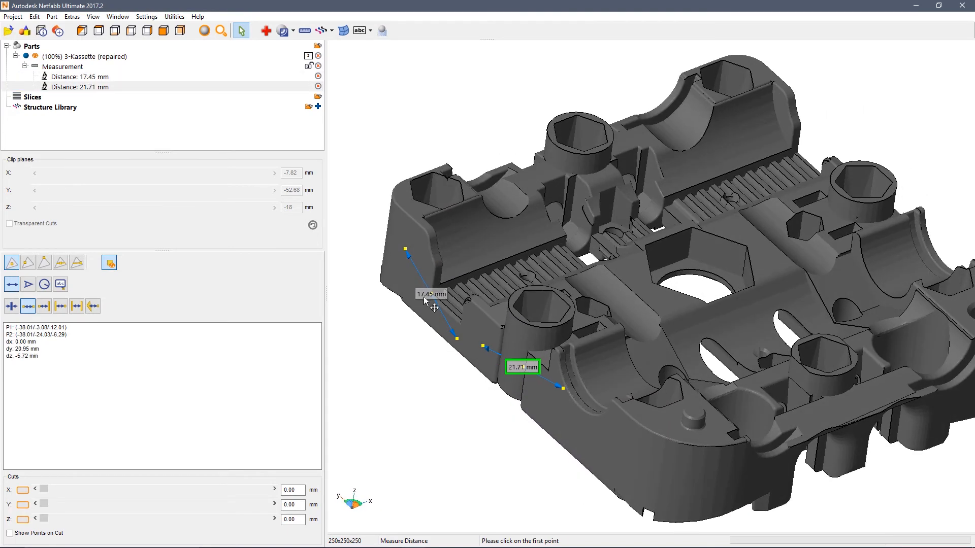
{"action": "left_click", "coordinate": [79, 76]}
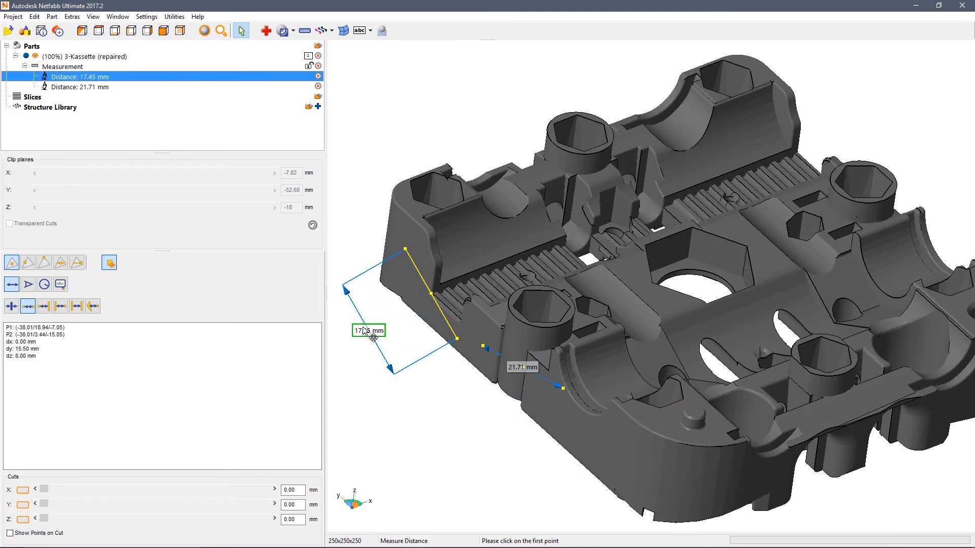
{"action": "left_click", "coordinate": [79, 86]}
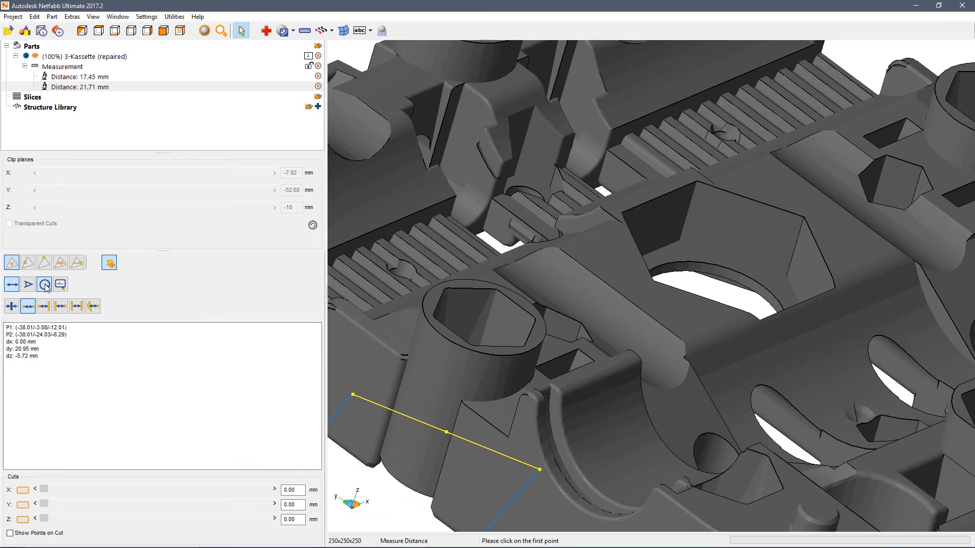
Measure diameters Ø11.00, Ø13.51 and Ø11.34 mm on the round openings with three-point picks.
{"action": "left_click", "coordinate": [43, 284]}
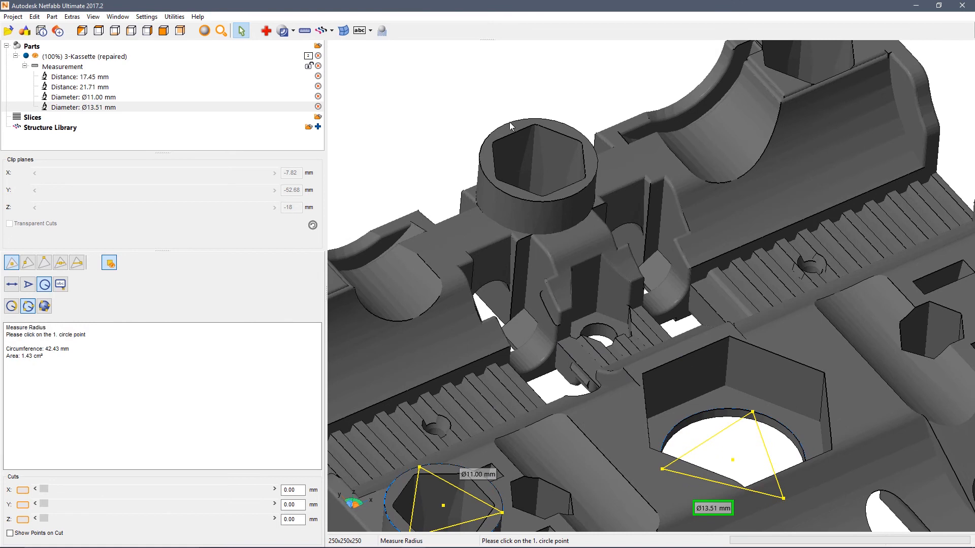
{"action": "left_click", "coordinate": [484, 173]}
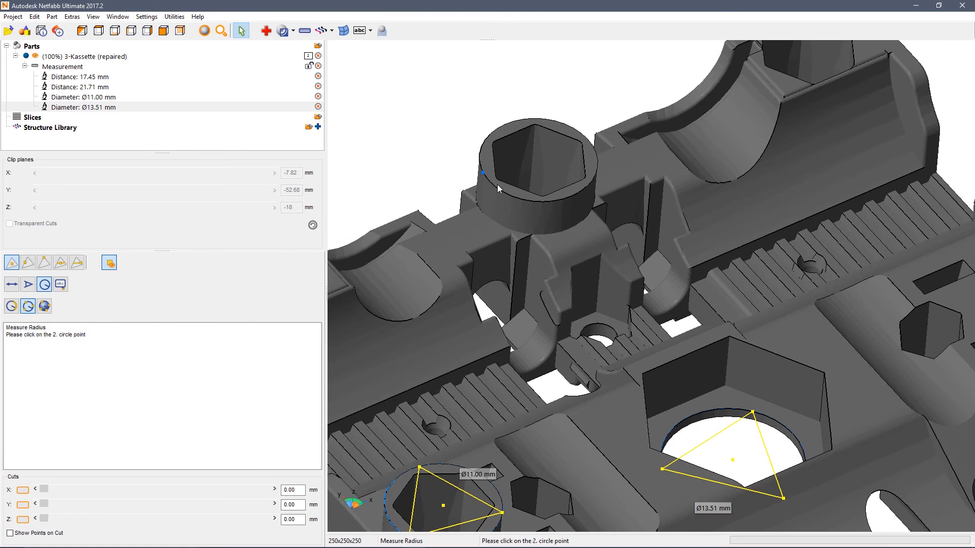
{"action": "left_click", "coordinate": [524, 198]}
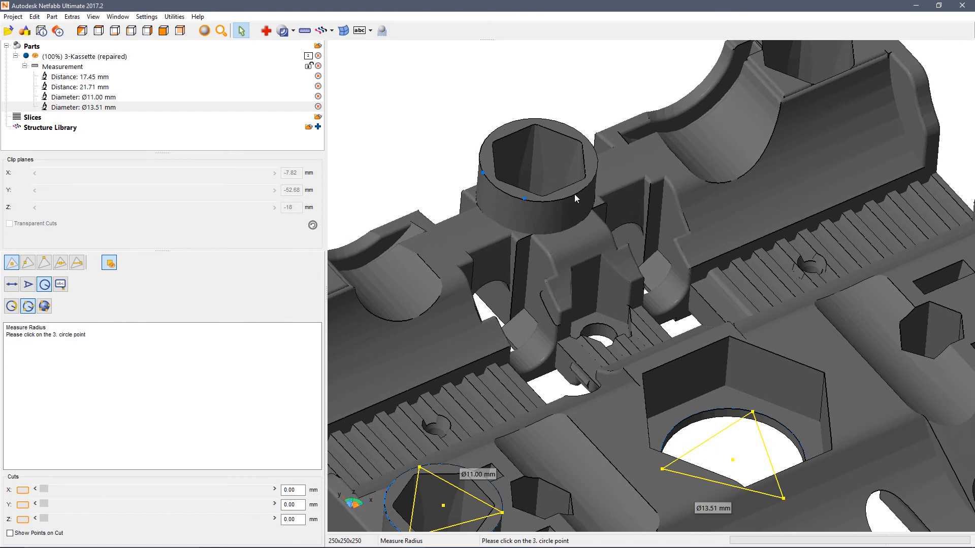
{"action": "left_click", "coordinate": [524, 198]}
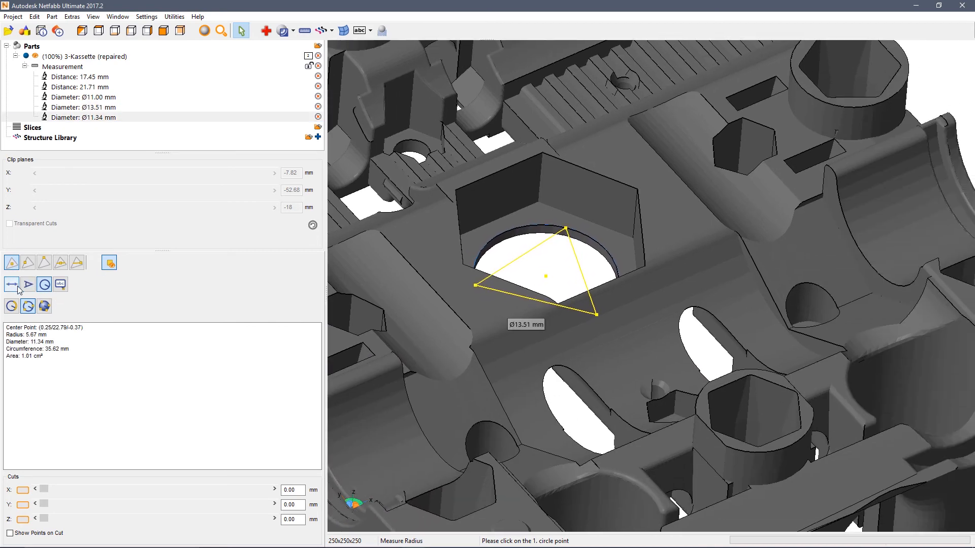
Measure a 9.81 mm line-line distance, 10.50 mm point-line distance and 120.01° angle on the hexagon edges.
{"action": "left_click", "coordinate": [11, 285]}
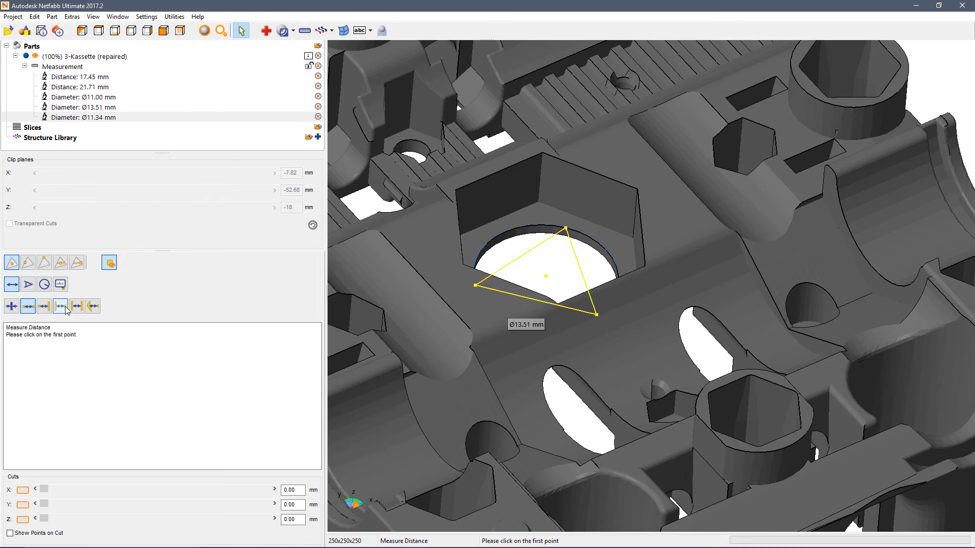
{"action": "left_click", "coordinate": [76, 306]}
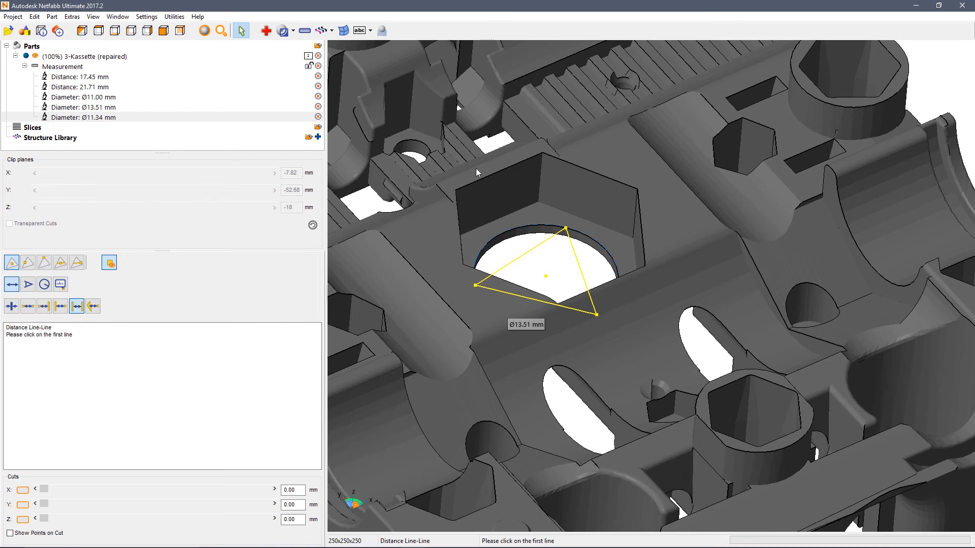
{"action": "left_click", "coordinate": [452, 214]}
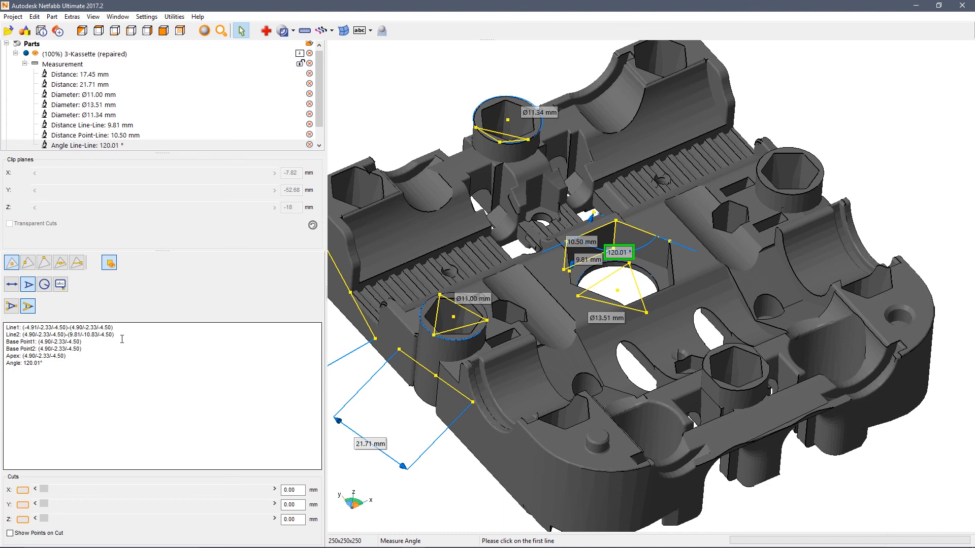
{"action": "mouse_move", "coordinate": [193, 339]}
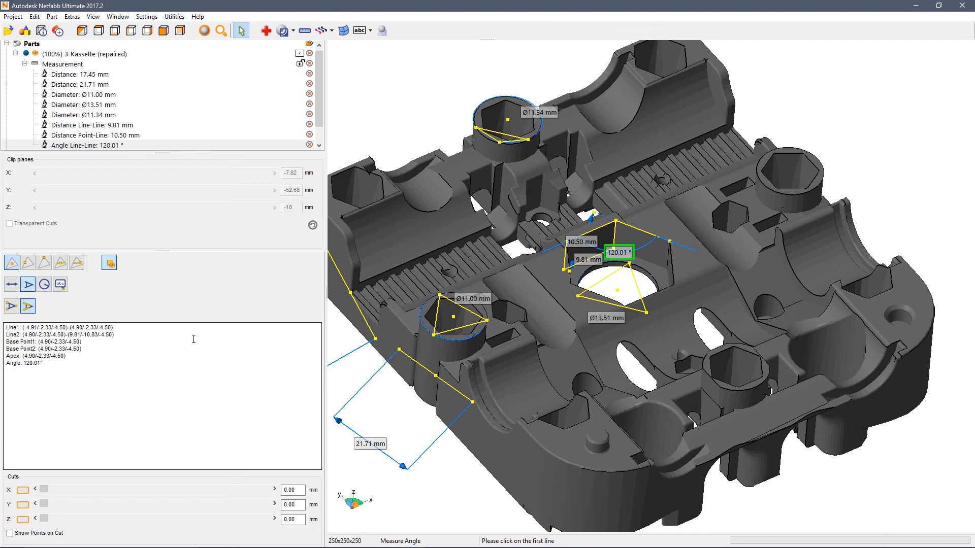